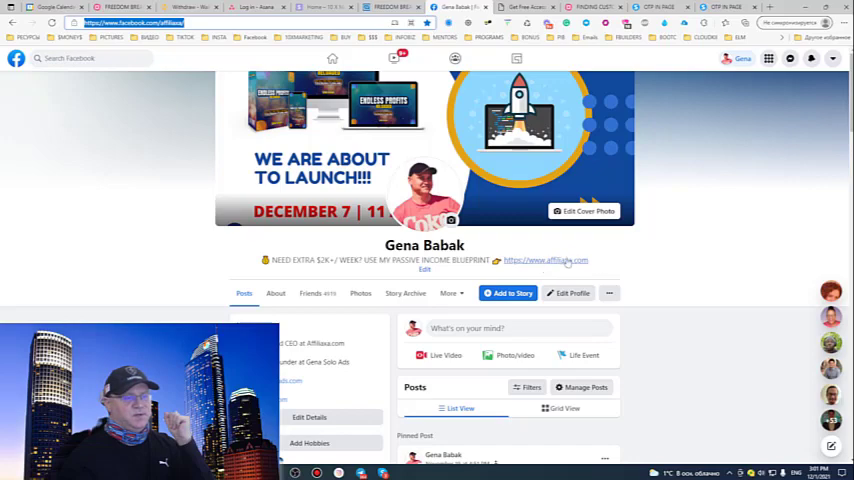
# - Open the affiliaxa.com link from the profile intro and scroll through the landing page
pyautogui.click(546, 260)
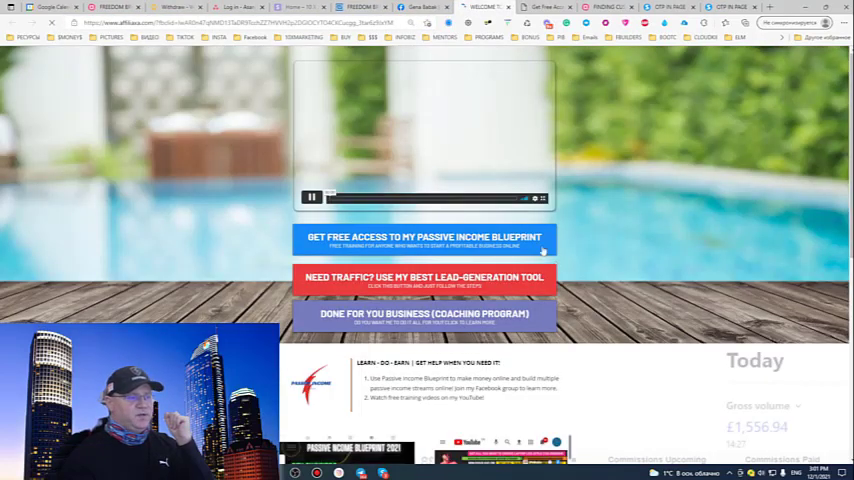
pyautogui.scroll(-3)
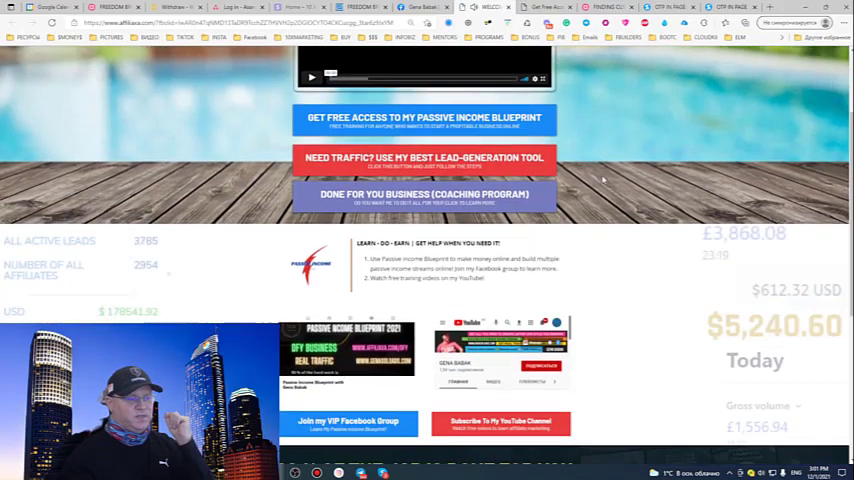
pyautogui.scroll(-3)
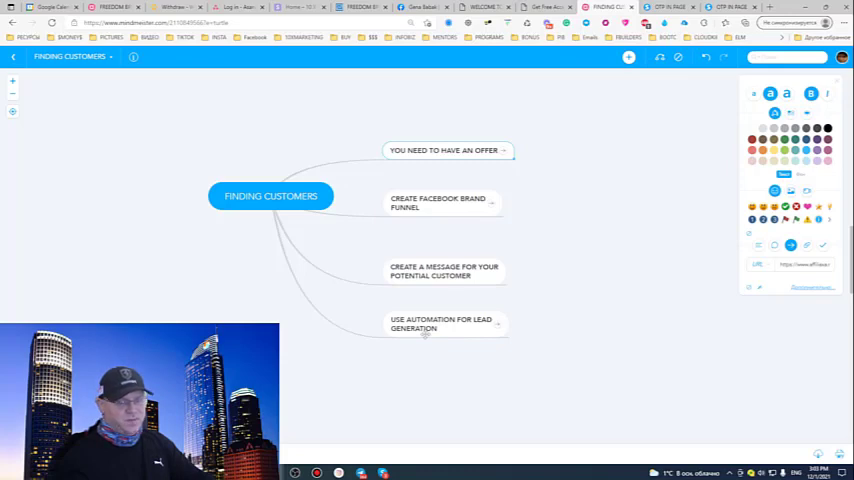
pyautogui.moveTo(465, 358)
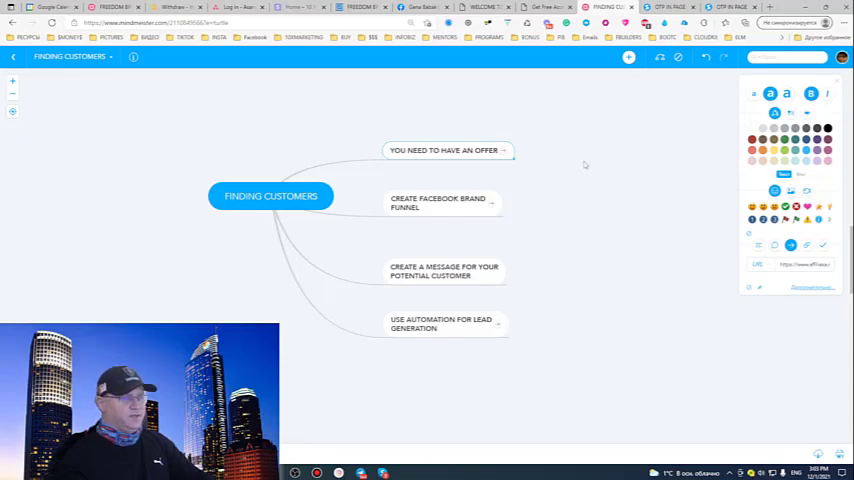
pyautogui.moveTo(530, 192)
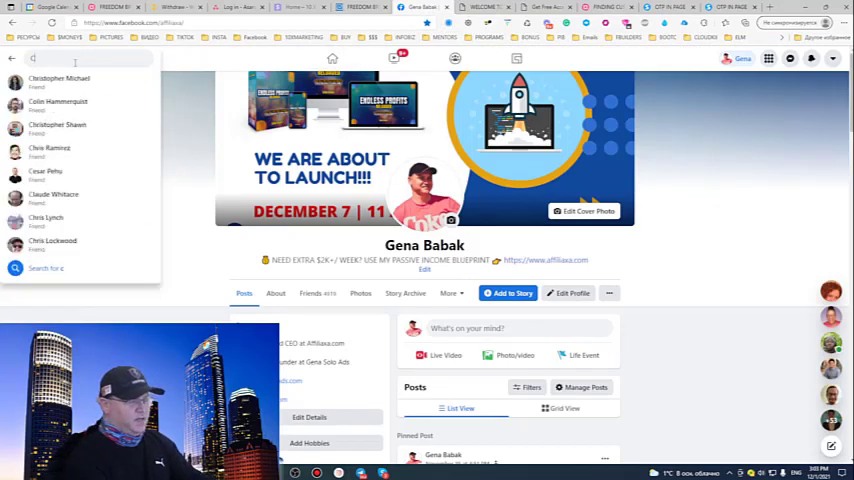
# - Search Facebook for 'CLICK' to find the ClickFunnels Avengers (Affiliates) group
pyautogui.write('CLICK')
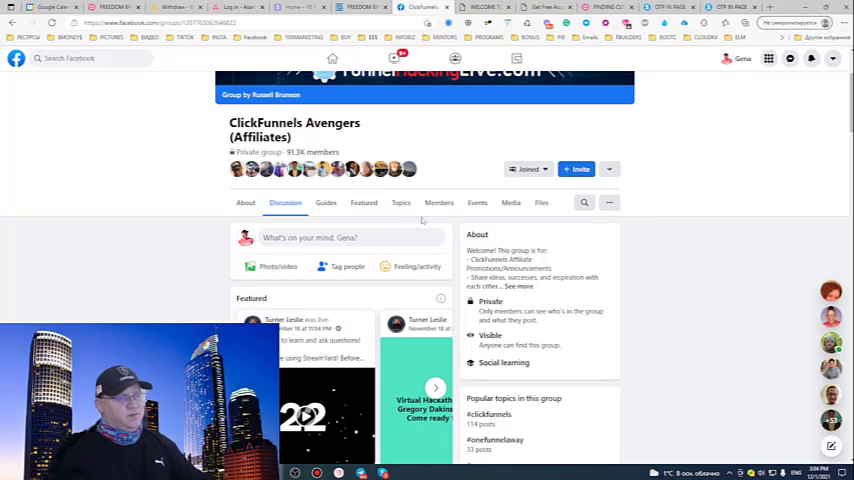
# - Open the group's Members list and set the Group Friender tag to MY FRIEND REQUESTS
pyautogui.click(438, 202)
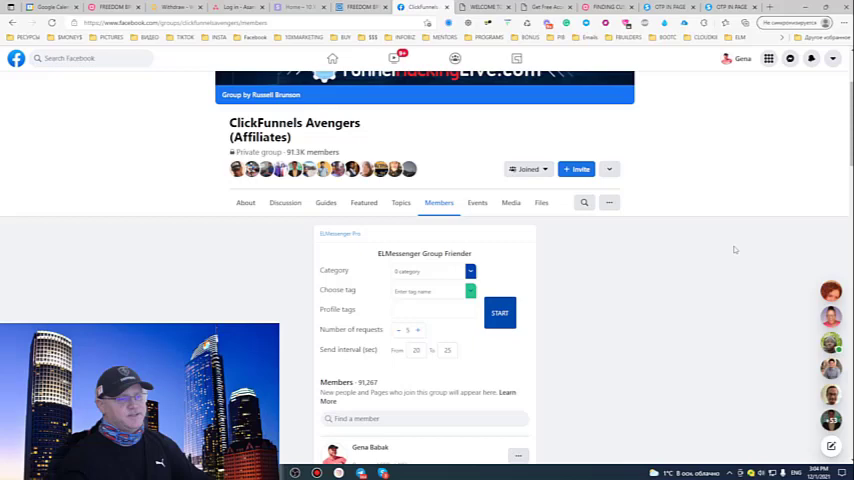
pyautogui.scroll(-3)
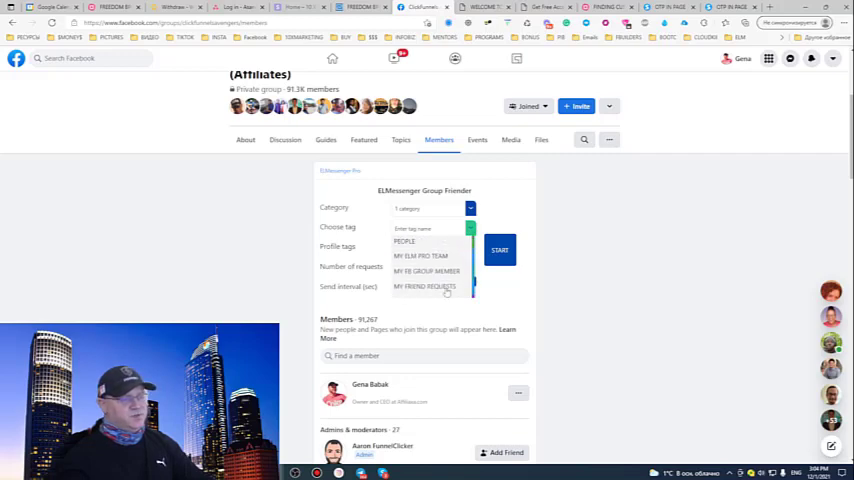
pyautogui.click(425, 287)
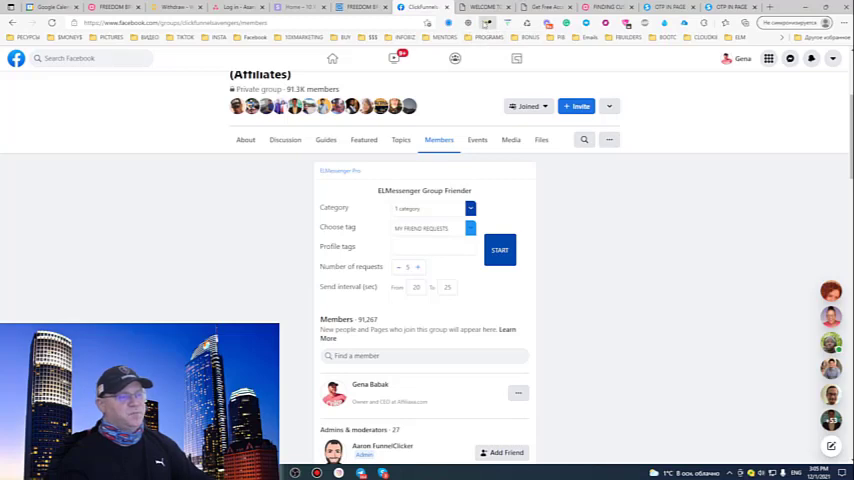
# - Open ELMessenger Pro's message templates to choose the default friend-request greeting
pyautogui.click(500, 250)
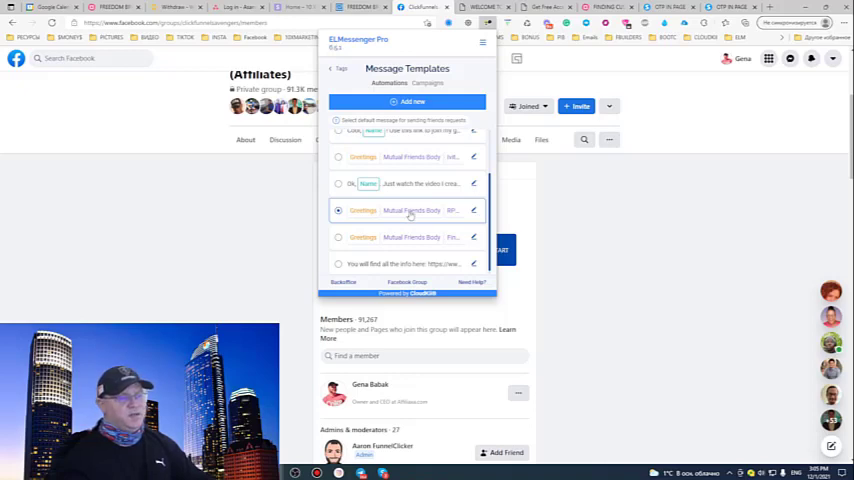
pyautogui.moveTo(451, 216)
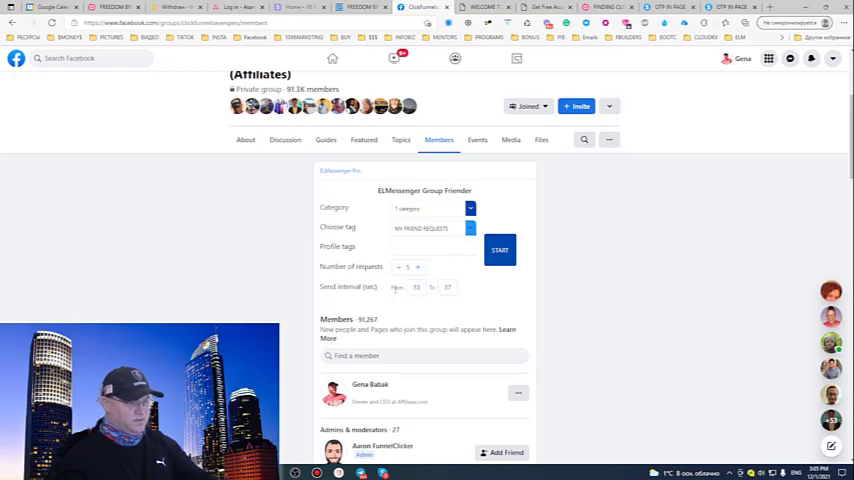
# - Start the ELMessenger Group Friender to send requests to group members
pyautogui.click(447, 287)
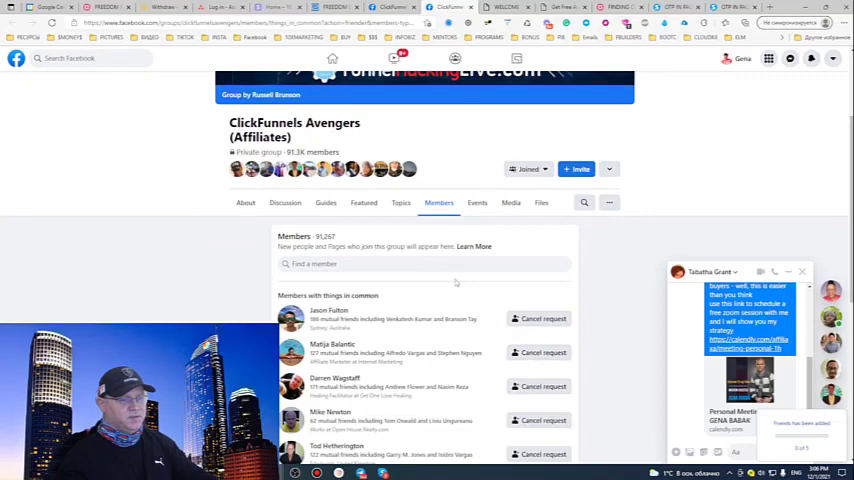
pyautogui.scroll(-3)
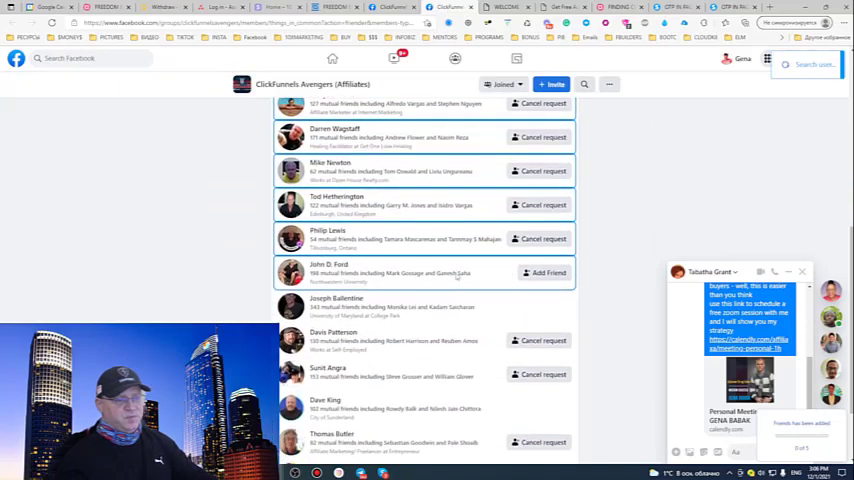
pyautogui.click(328, 264)
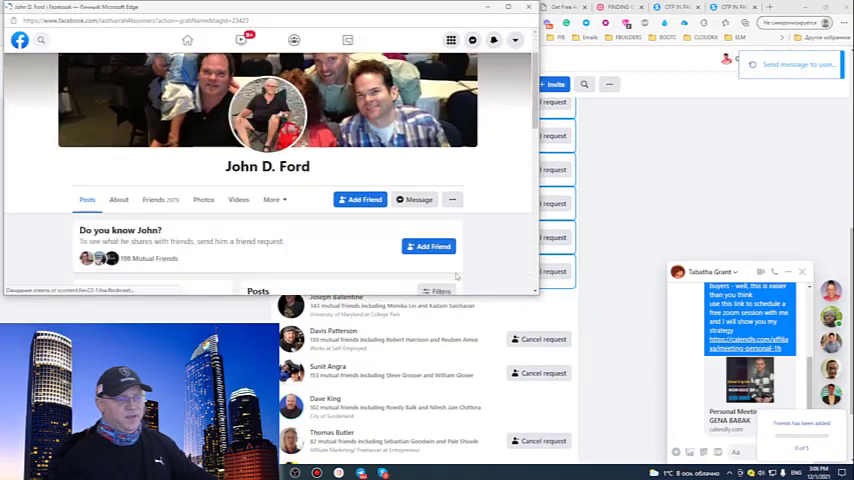
pyautogui.scroll(-3)
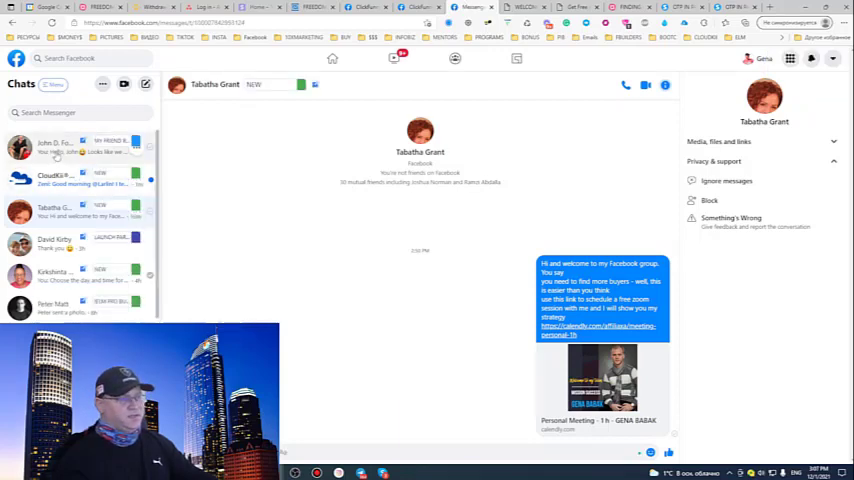
pyautogui.click(55, 147)
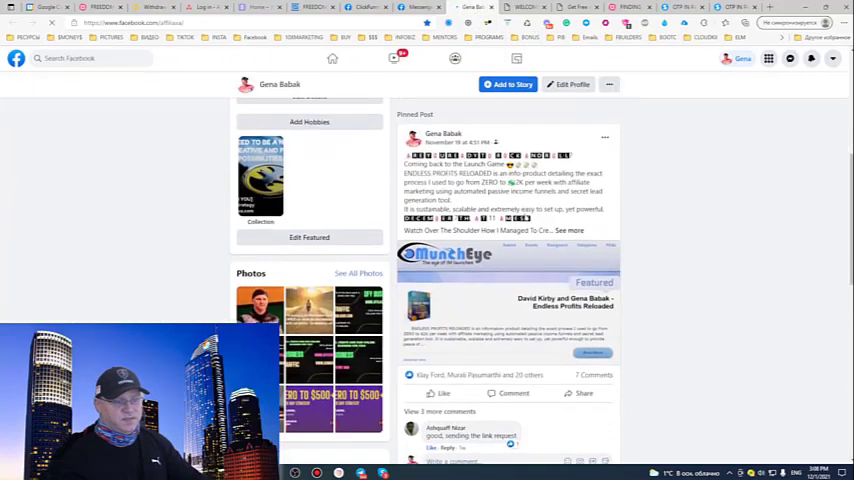
# - Scroll through the profile posts and move to the ClickFunnels Avengers members page
pyautogui.scroll(-3)
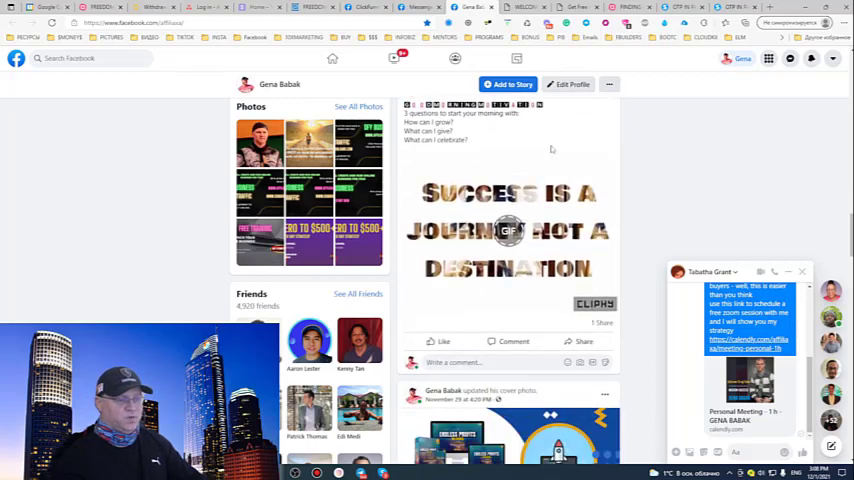
pyautogui.scroll(-3)
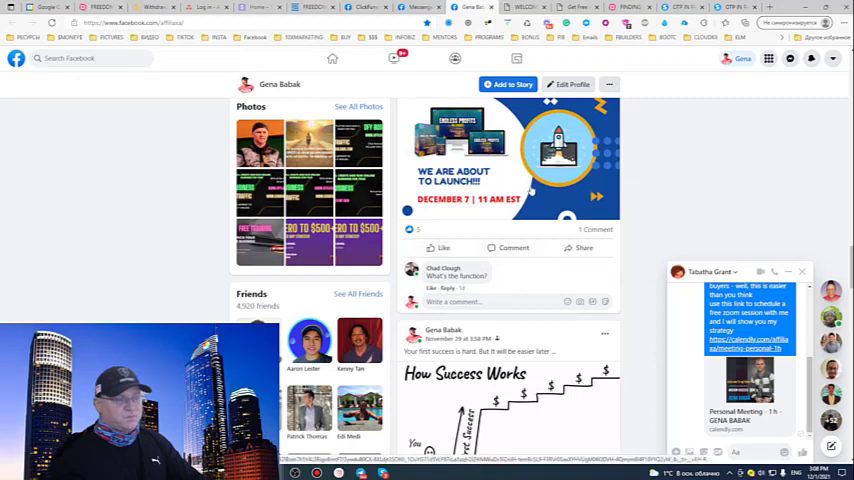
pyautogui.scroll(-3)
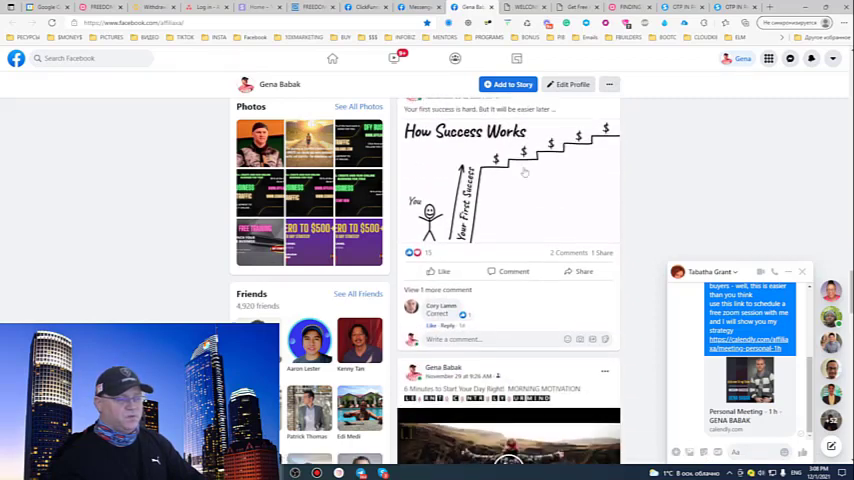
pyautogui.scroll(-3)
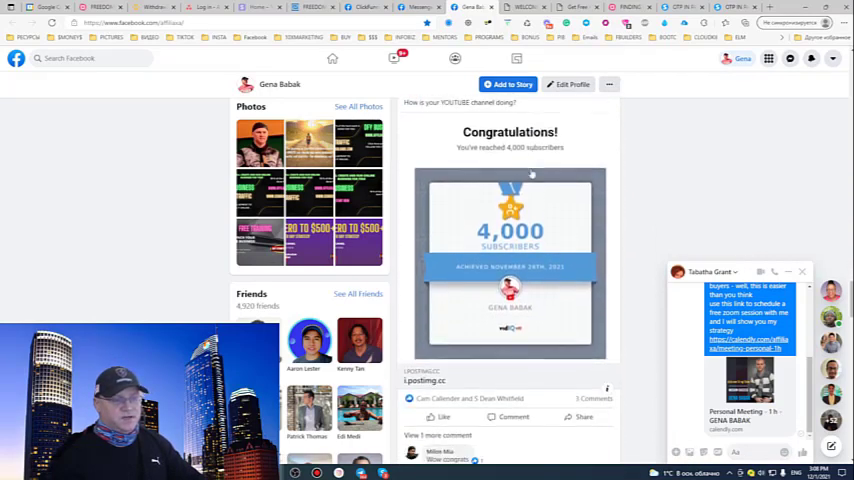
pyautogui.scroll(-3)
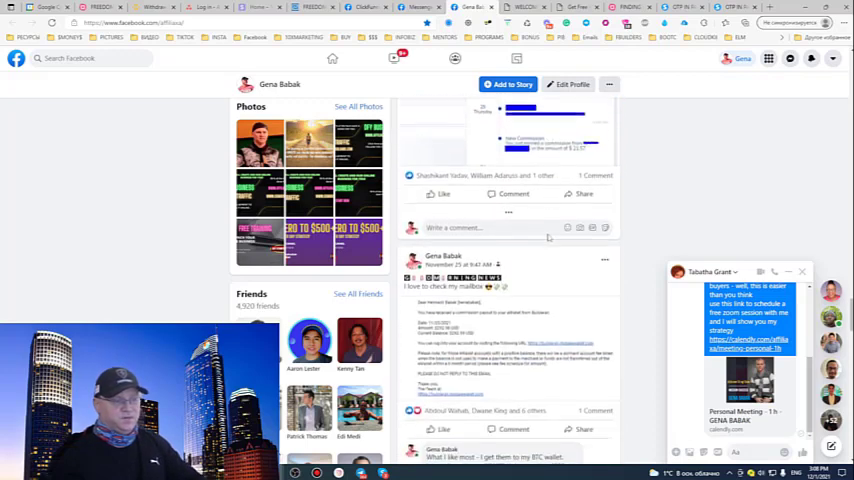
pyautogui.scroll(-3)
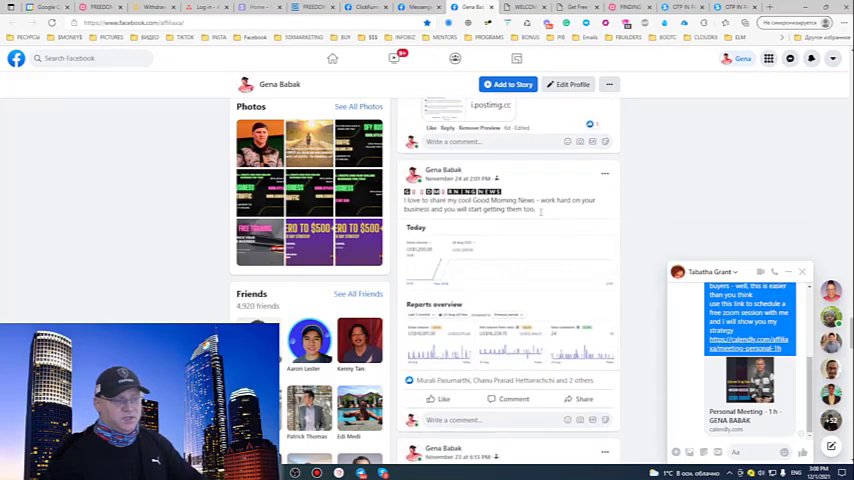
pyautogui.scroll(-3)
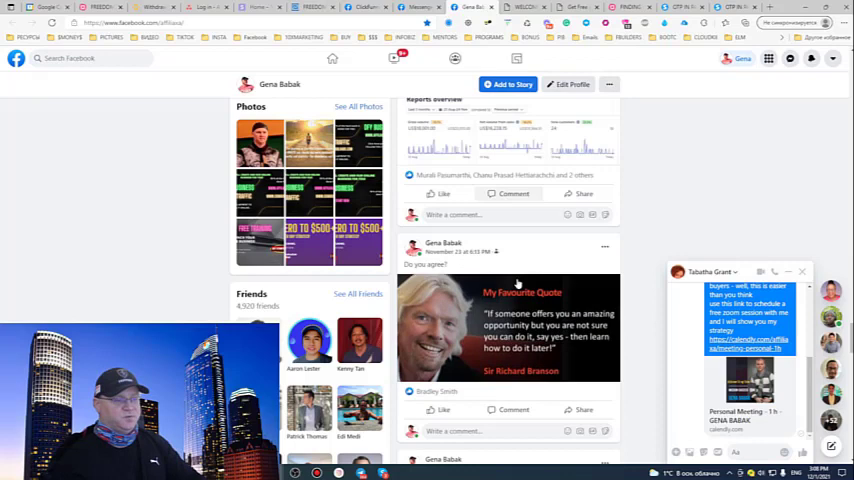
pyautogui.scroll(-3)
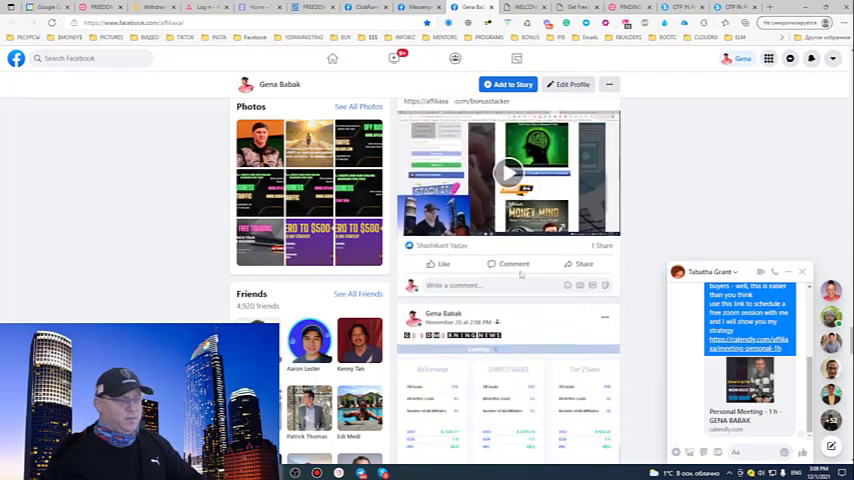
pyautogui.scroll(-3)
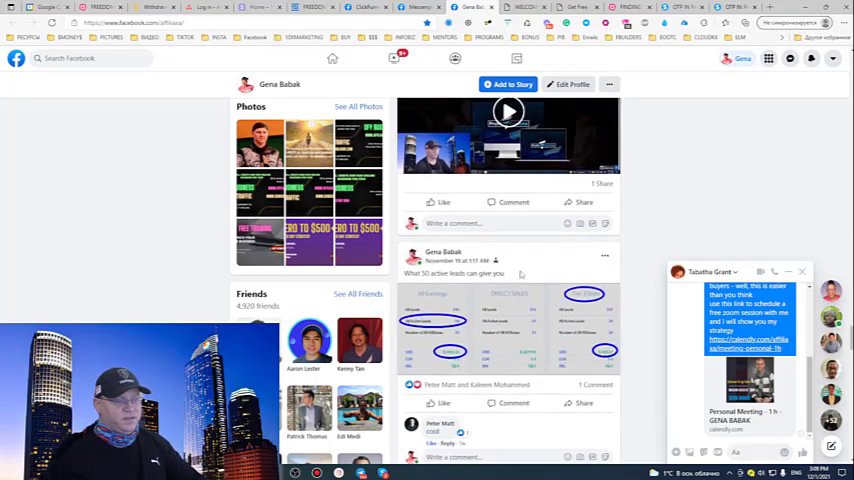
pyautogui.scroll(-3)
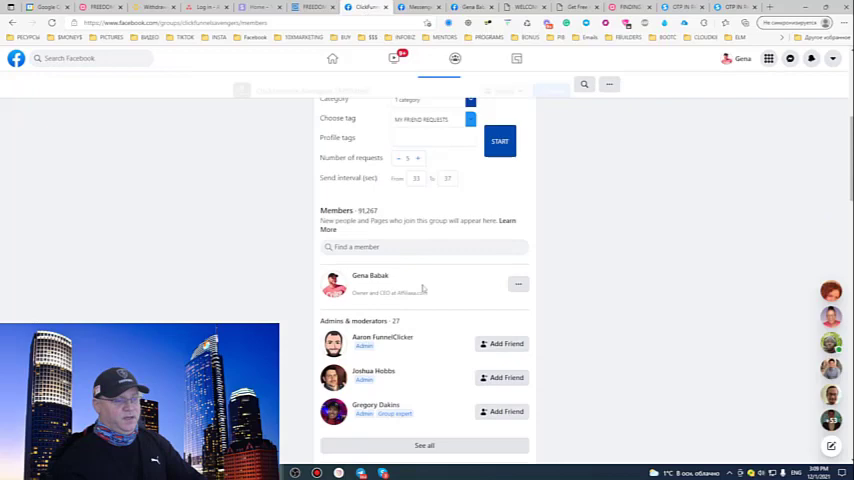
# - Scroll the new members list, then start the ELMessenger Pro friend-request panel
pyautogui.scroll(-3)
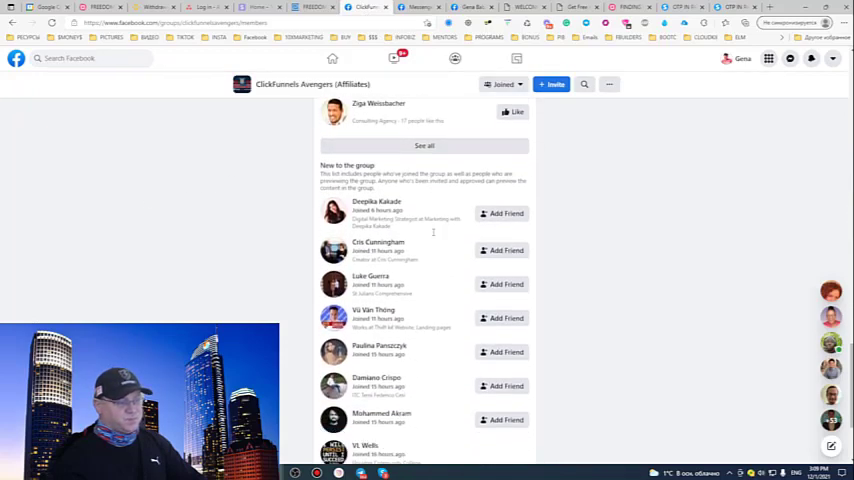
pyautogui.scroll(-3)
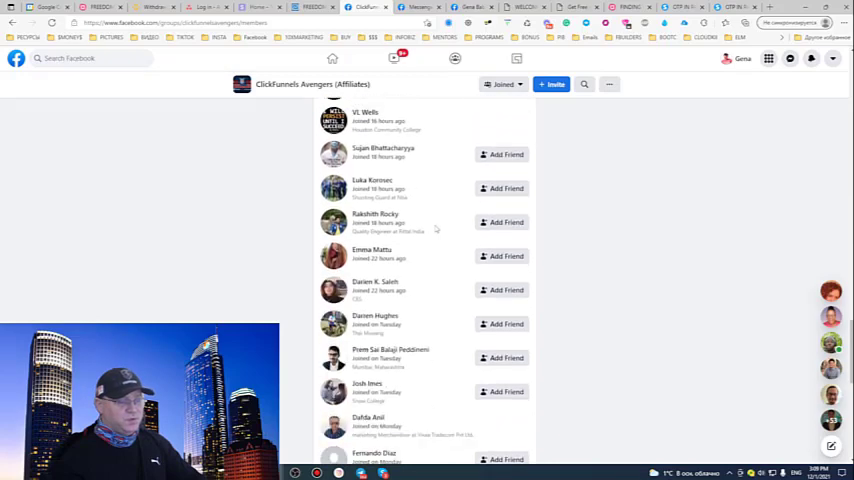
pyautogui.scroll(-3)
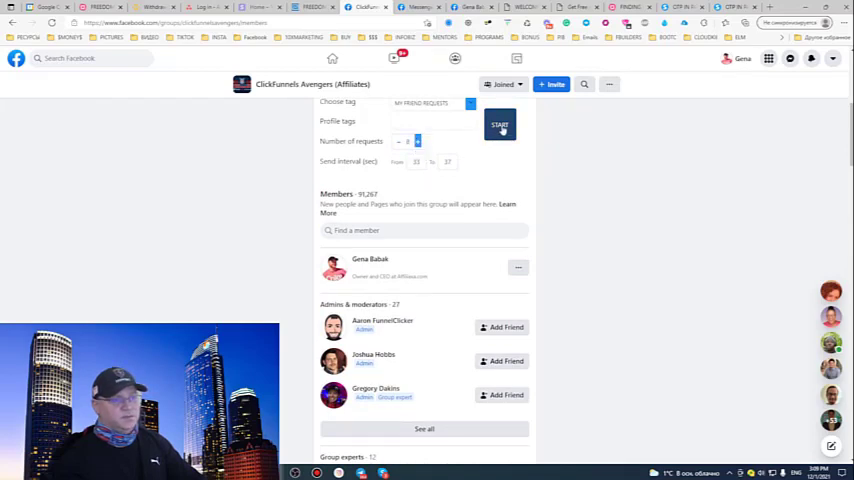
pyautogui.click(500, 125)
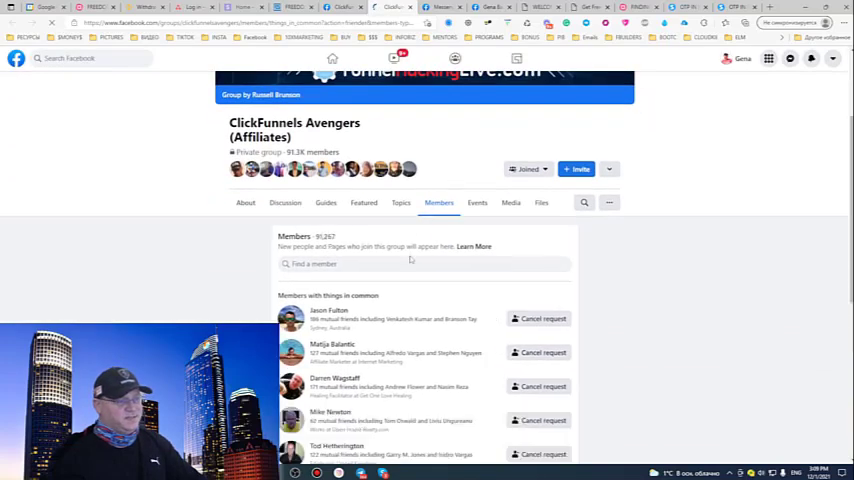
pyautogui.scroll(-3)
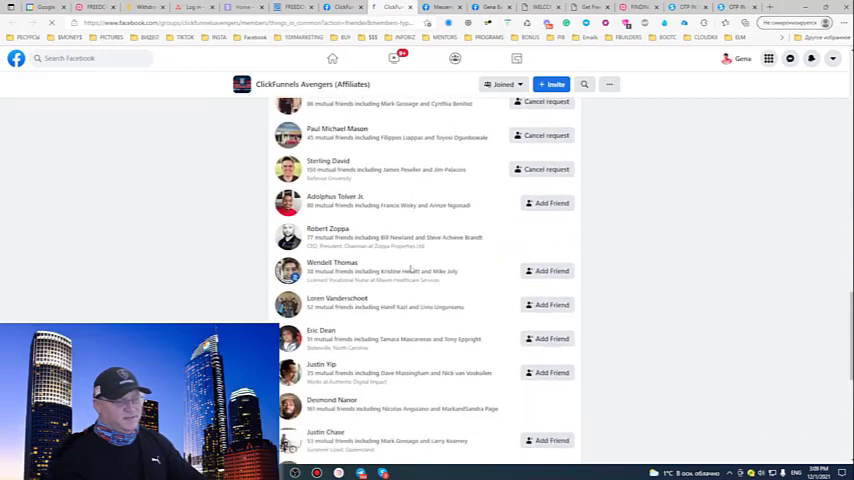
pyautogui.scroll(-3)
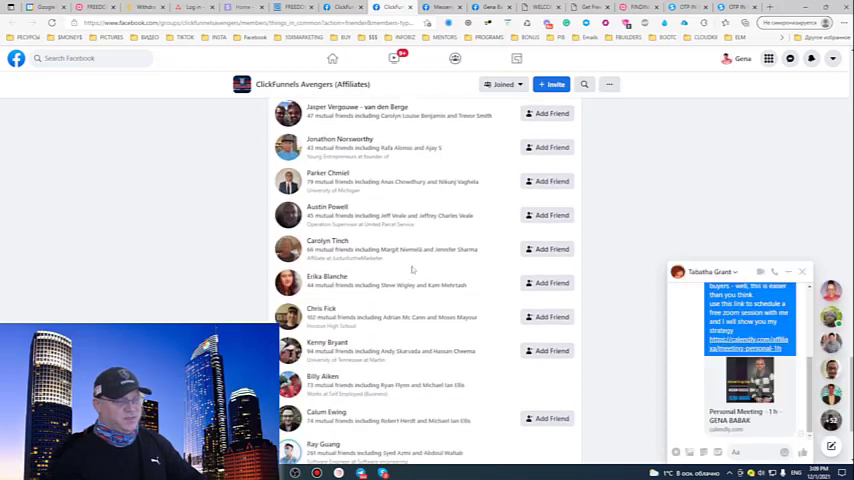
pyautogui.scroll(-3)
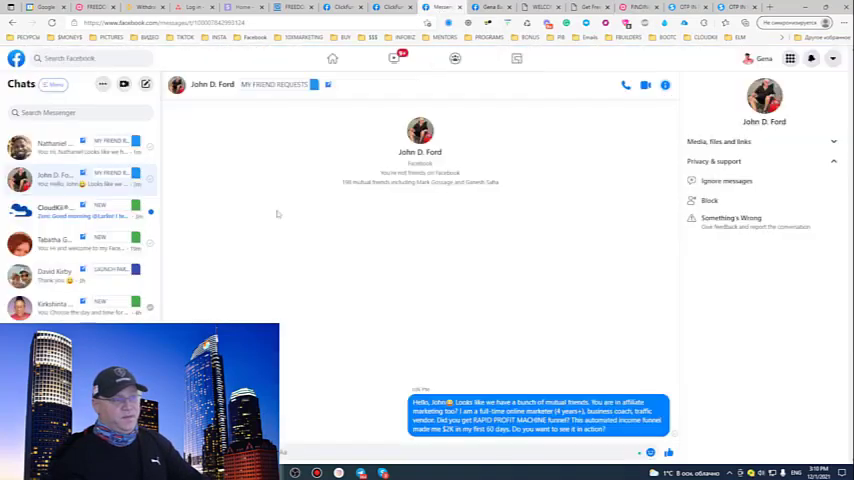
# - Open the tagged chat, then go to the Gena Babak profile and scroll to the top
pyautogui.click(70, 148)
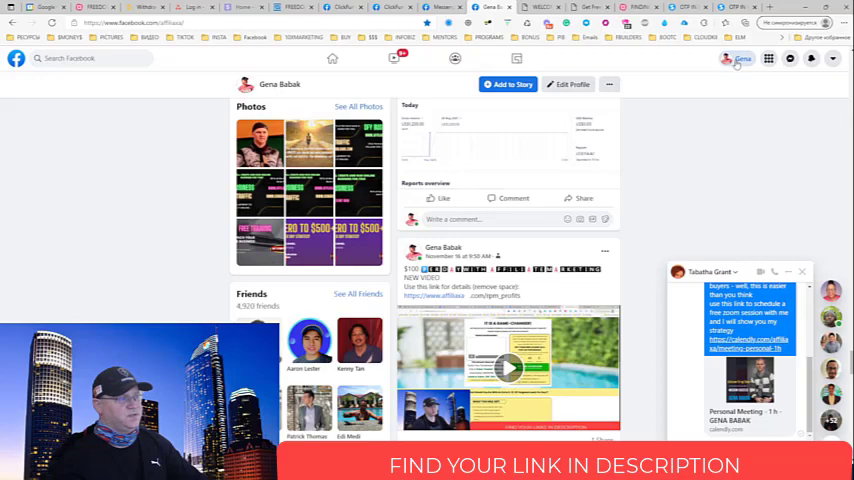
pyautogui.scroll(3)
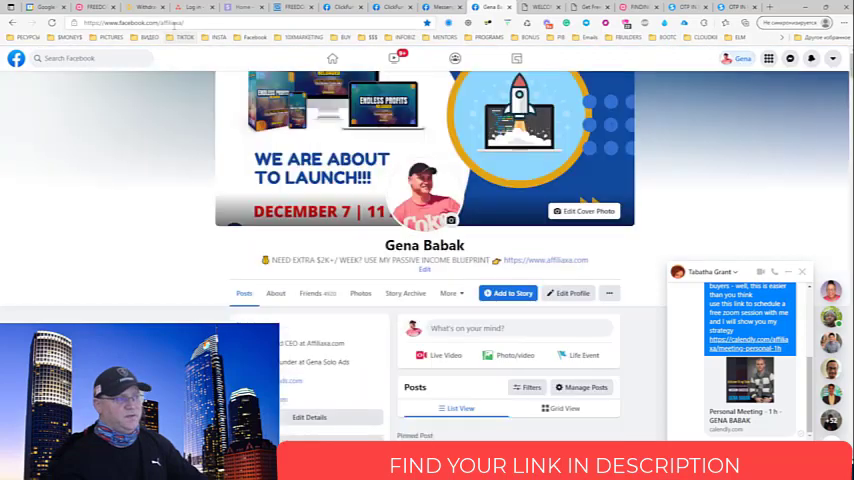